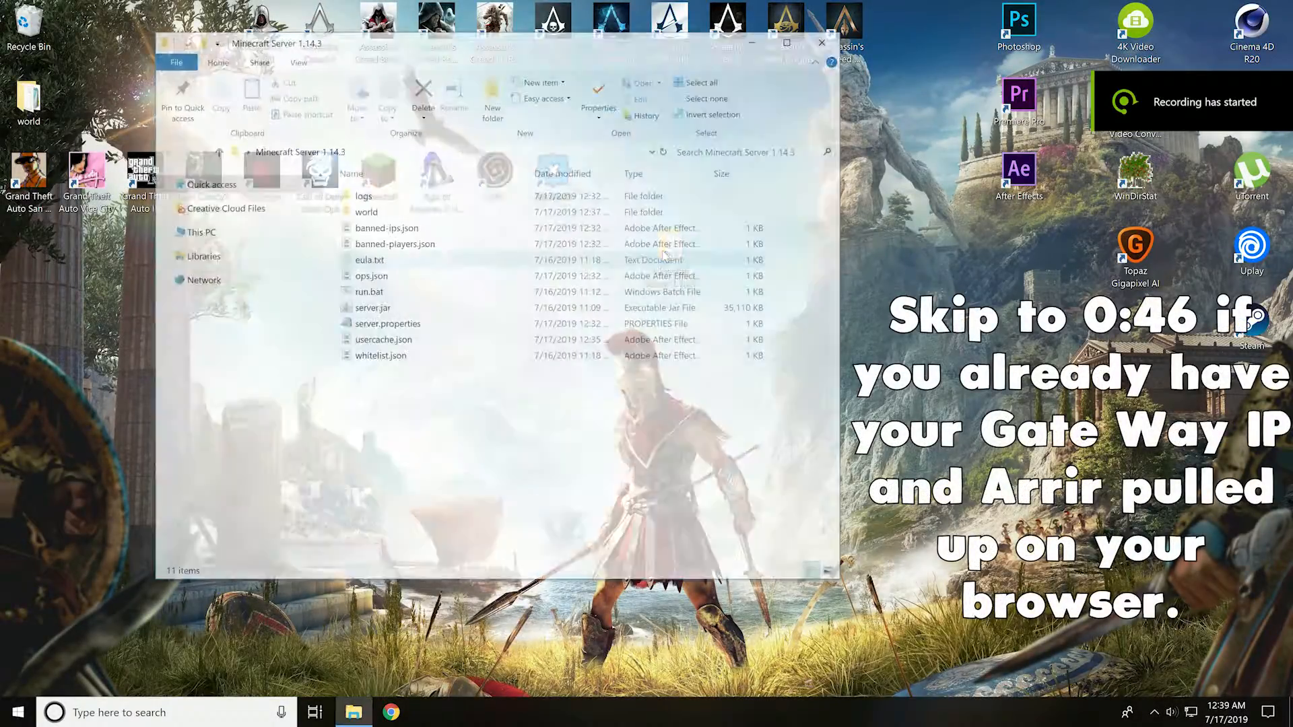
Step: Open server.properties in Notepad and scroll to the server-port 25565 setting
left_click(386, 324)
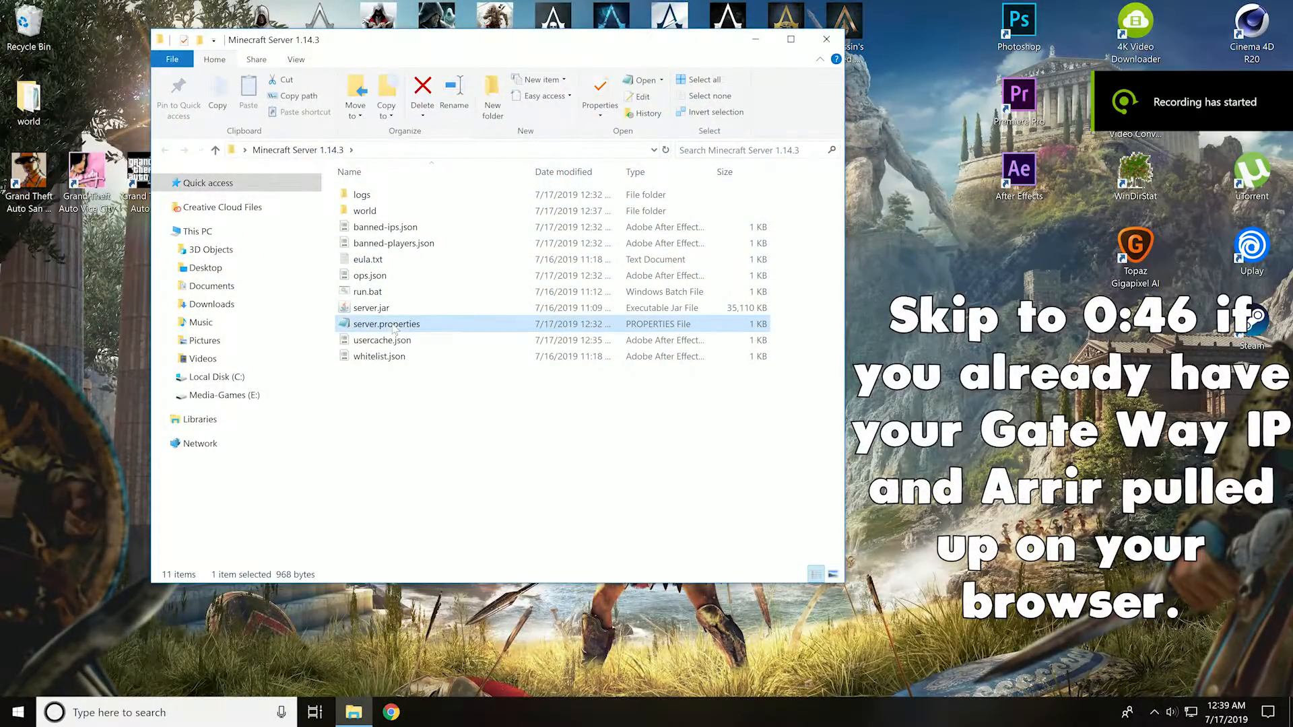
double_click(386, 323)
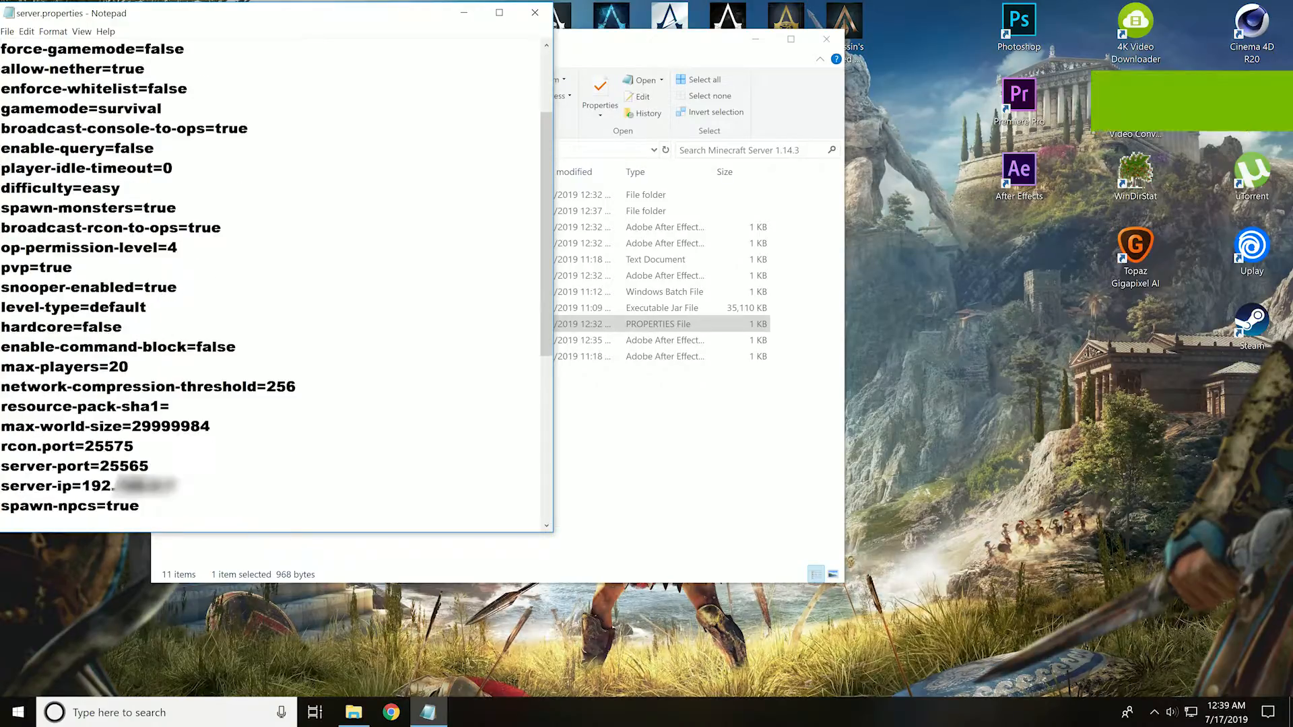
scroll("down", 3)
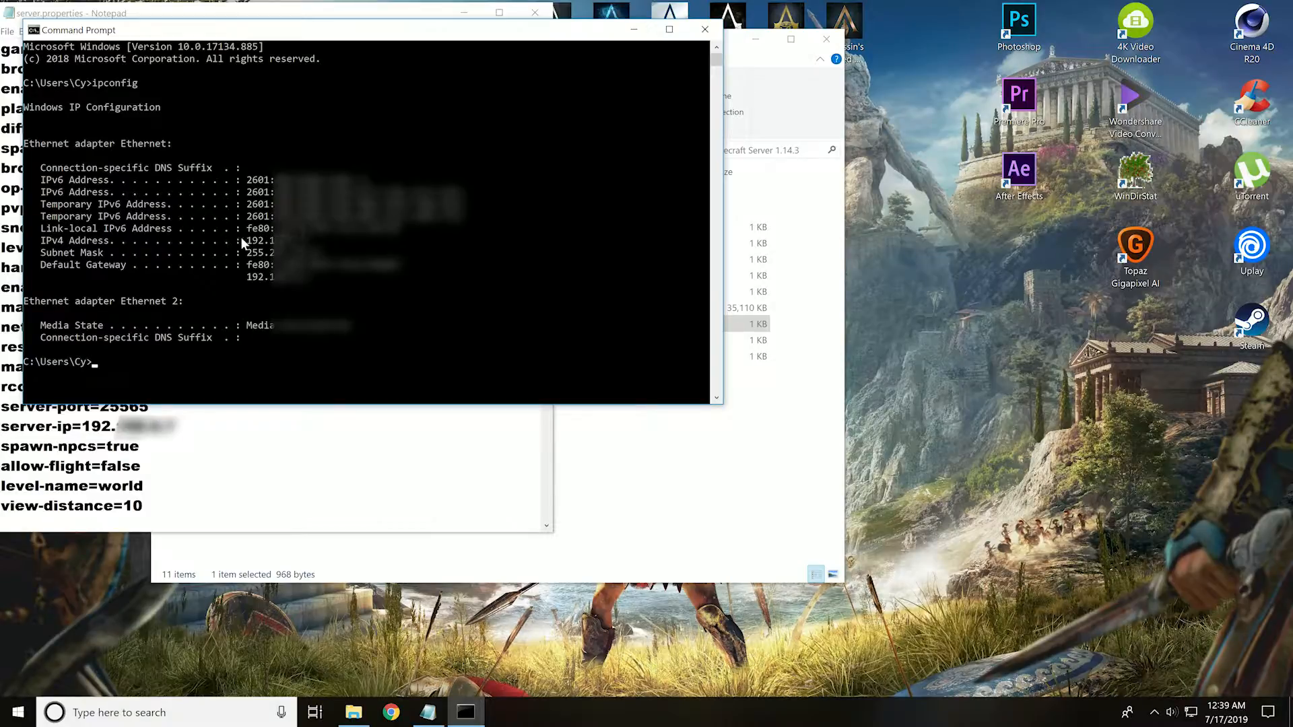
Step: Select the IPv4 address and default gateway in the ipconfig output, then close Notepad
left_click_drag(245, 240, 309, 240)
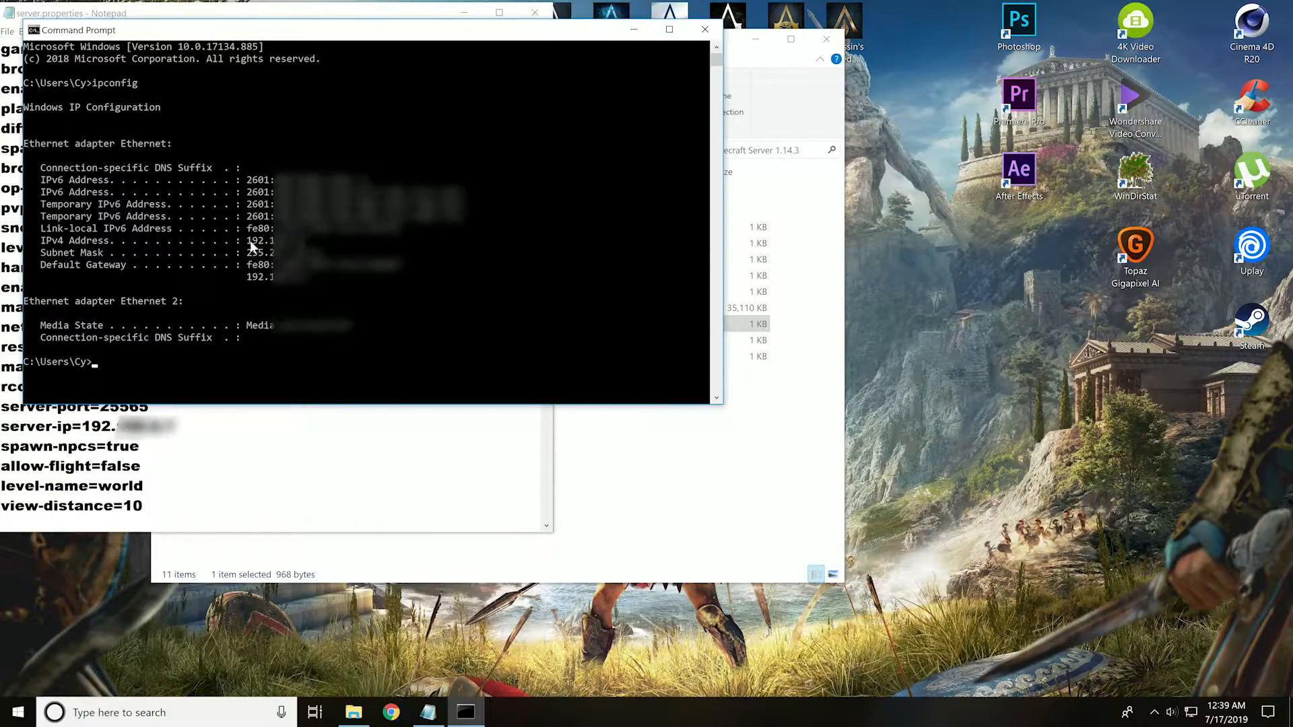
left_click_drag(247, 240, 305, 240)
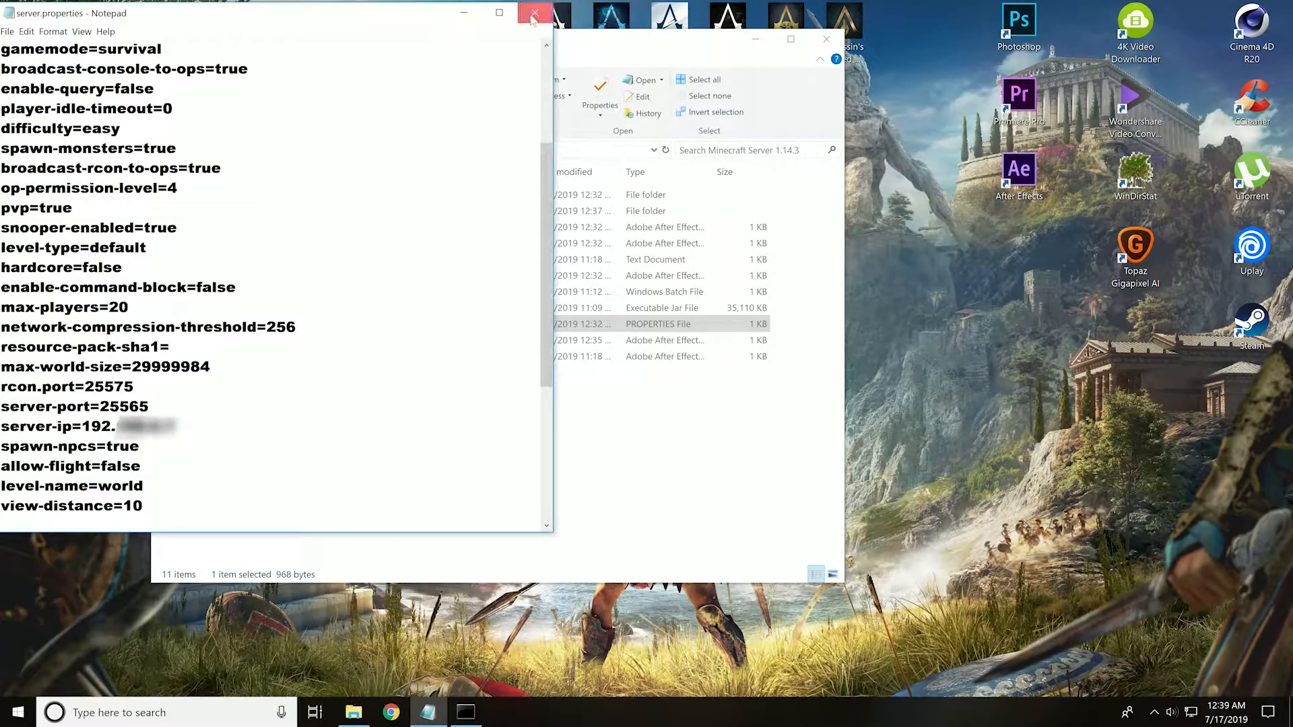
left_click(534, 13)
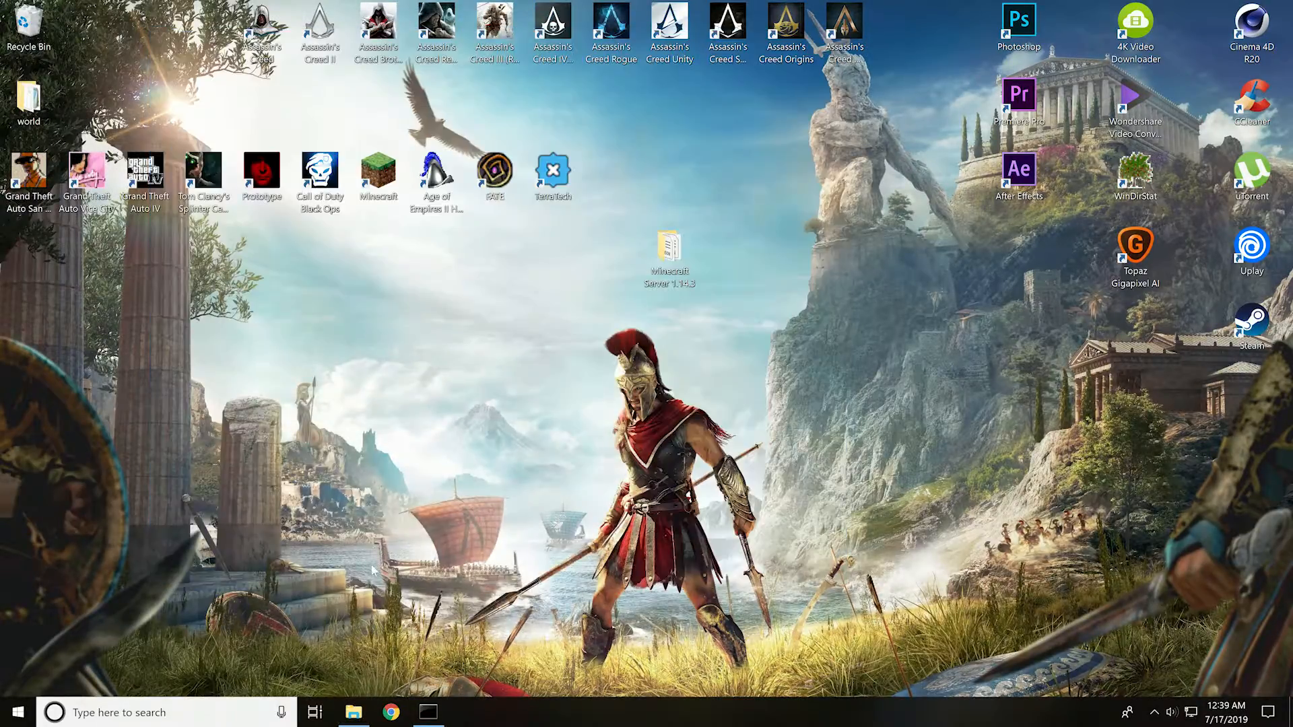
Step: Search 'arris SBG6580' in Chrome for the password, then return to the 192.168.0.1 login page
left_click(391, 712)
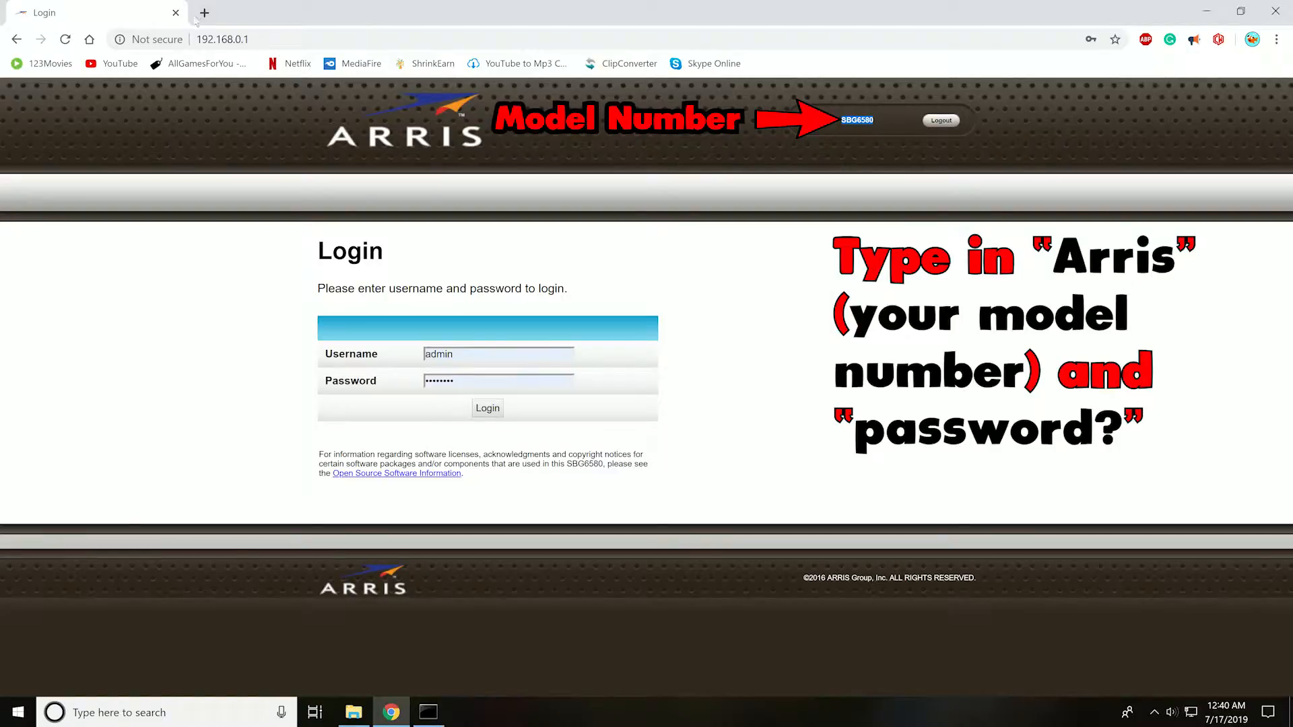
type("arris SBG6580")
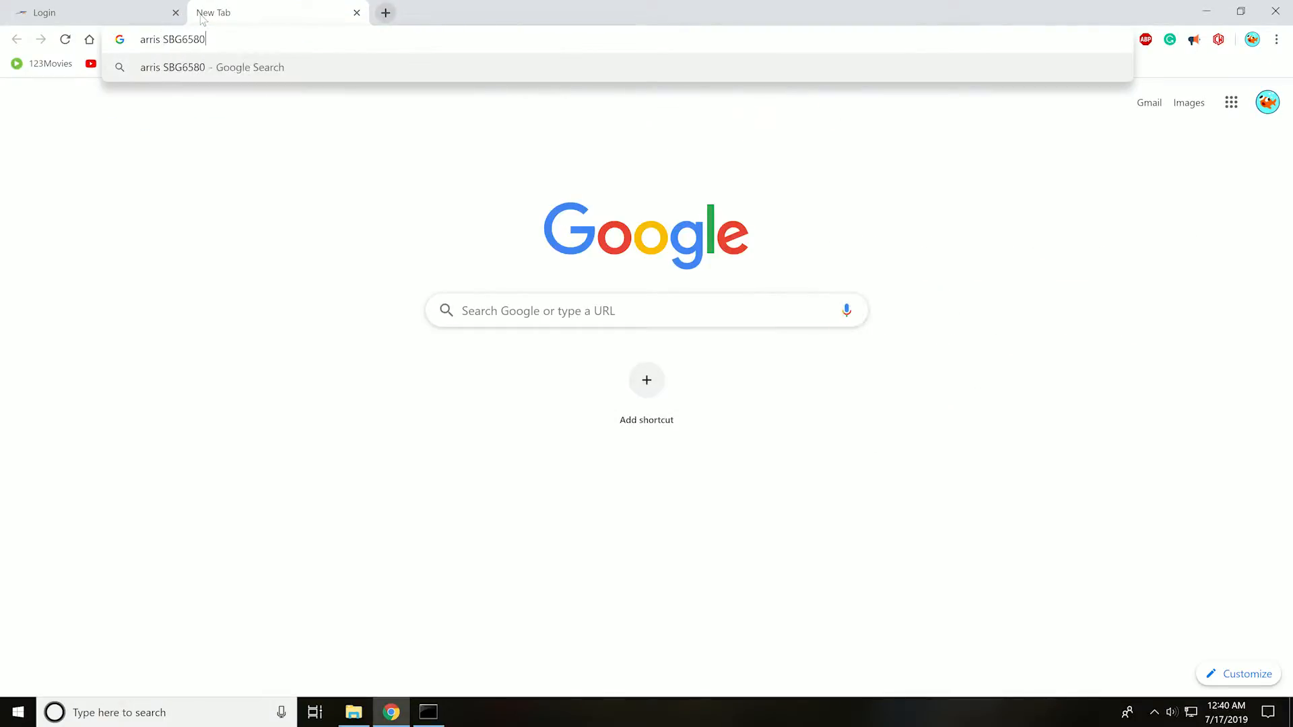
key("Enter")
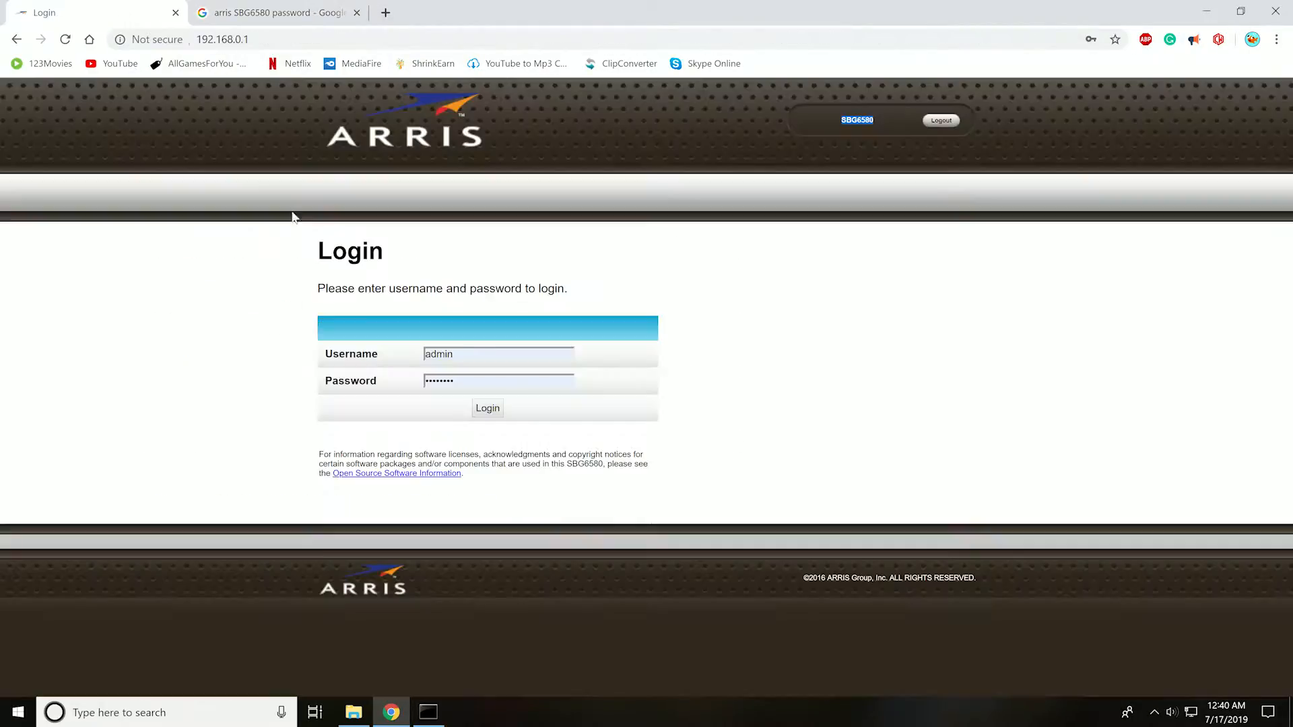
left_click(498, 354)
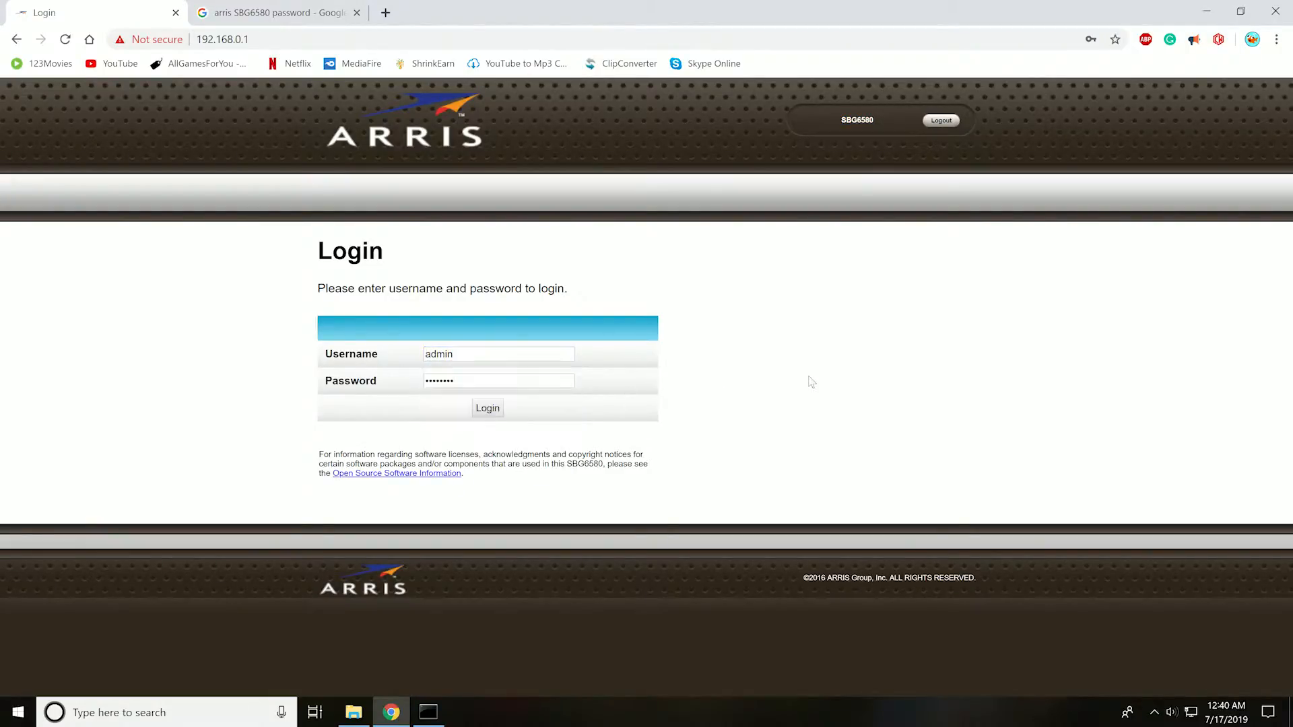
Step: Log in to the router, go to Advanced > Port Forwarding, and create a new IPv4 entry
left_click(486, 408)
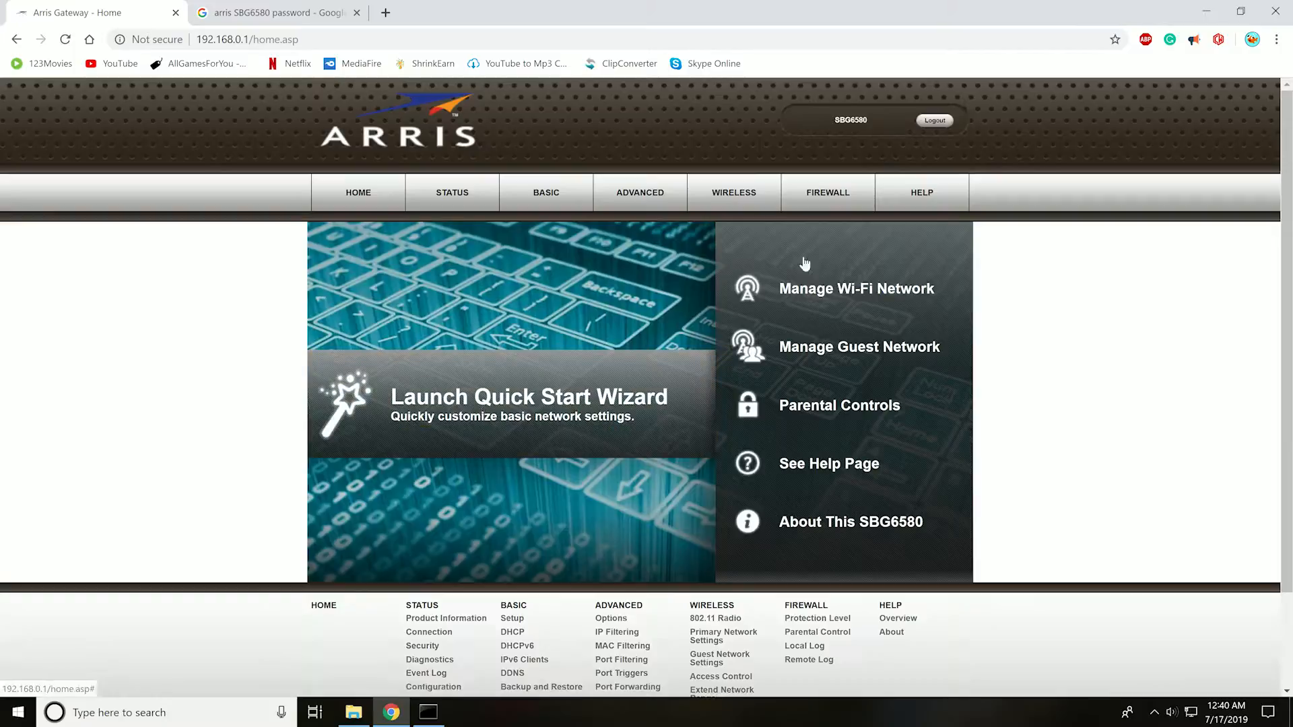
mouse_move(631, 289)
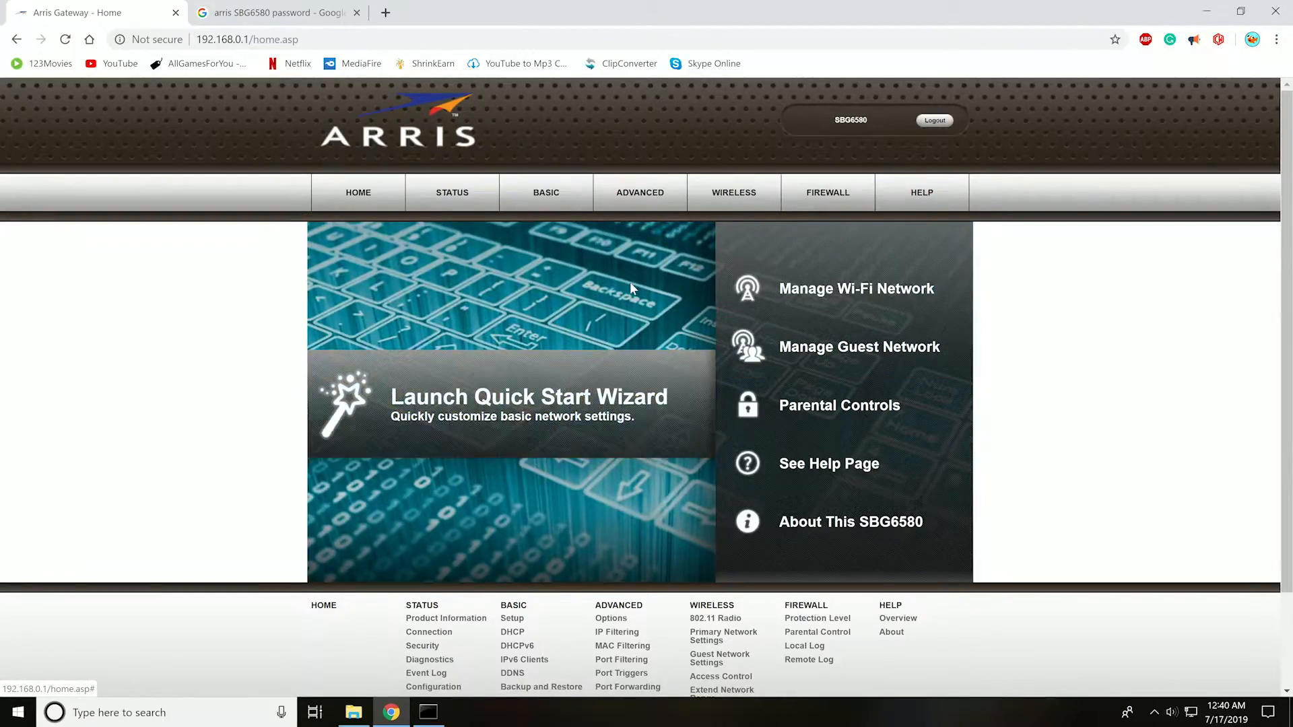
left_click(640, 192)
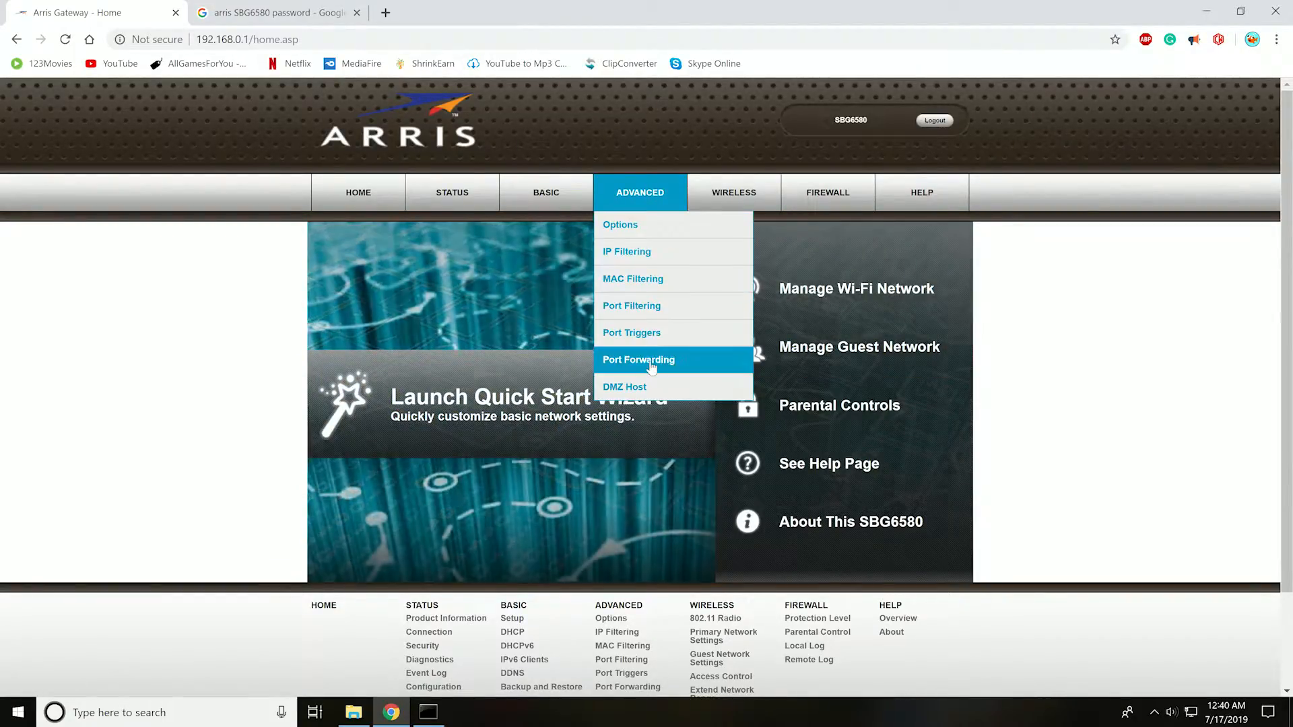
left_click(638, 360)
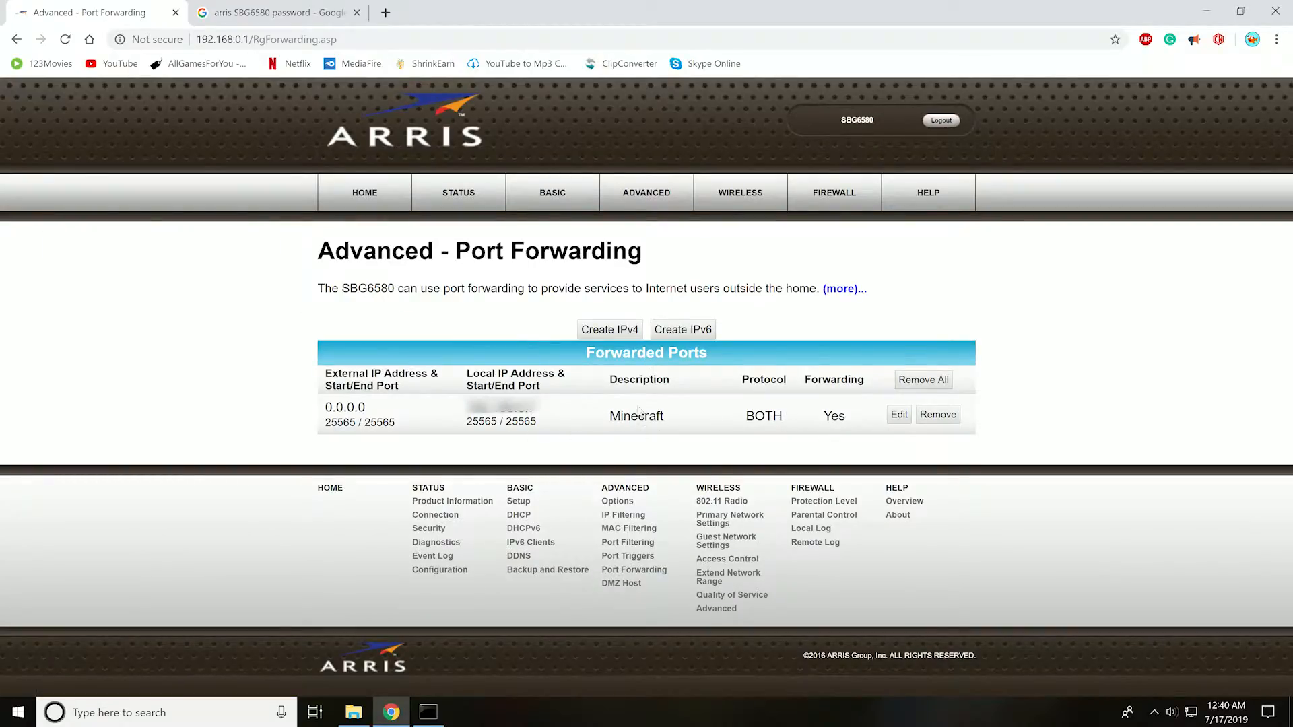
left_click(609, 329)
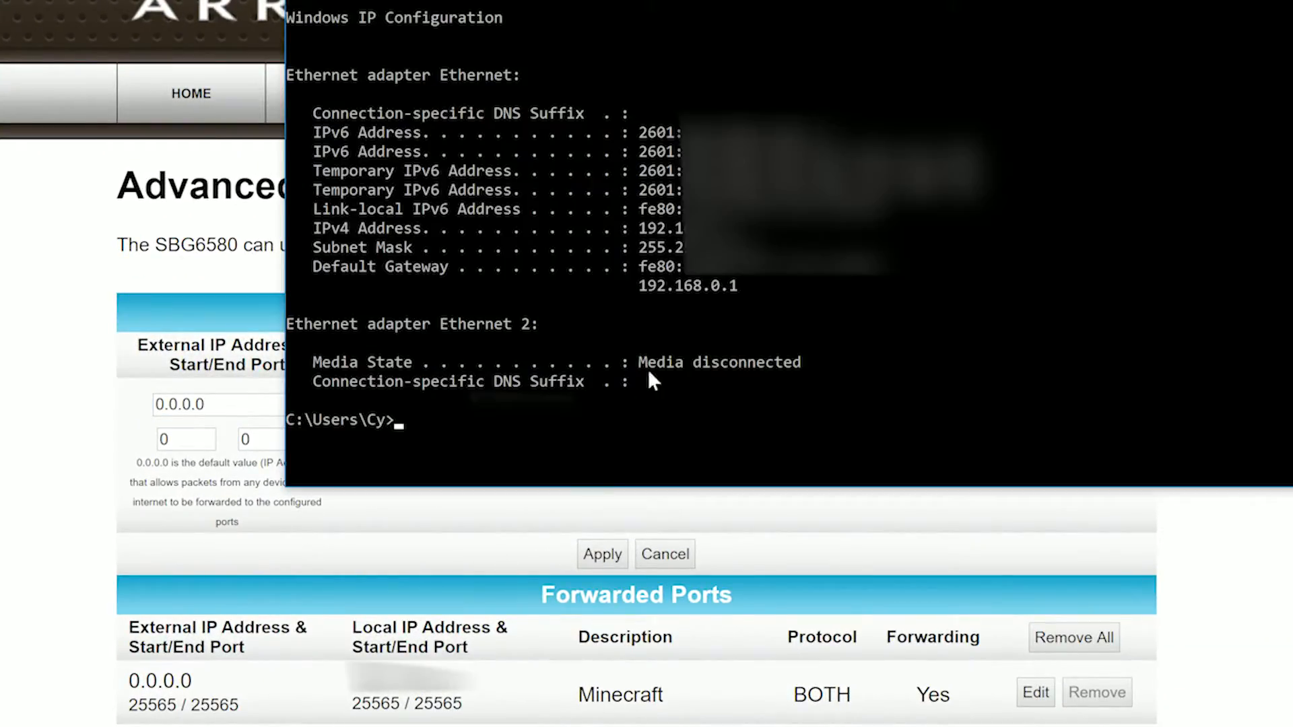
Step: Enter this PC's local IP address and set the start and end ports to 25565
double_click(660, 229)
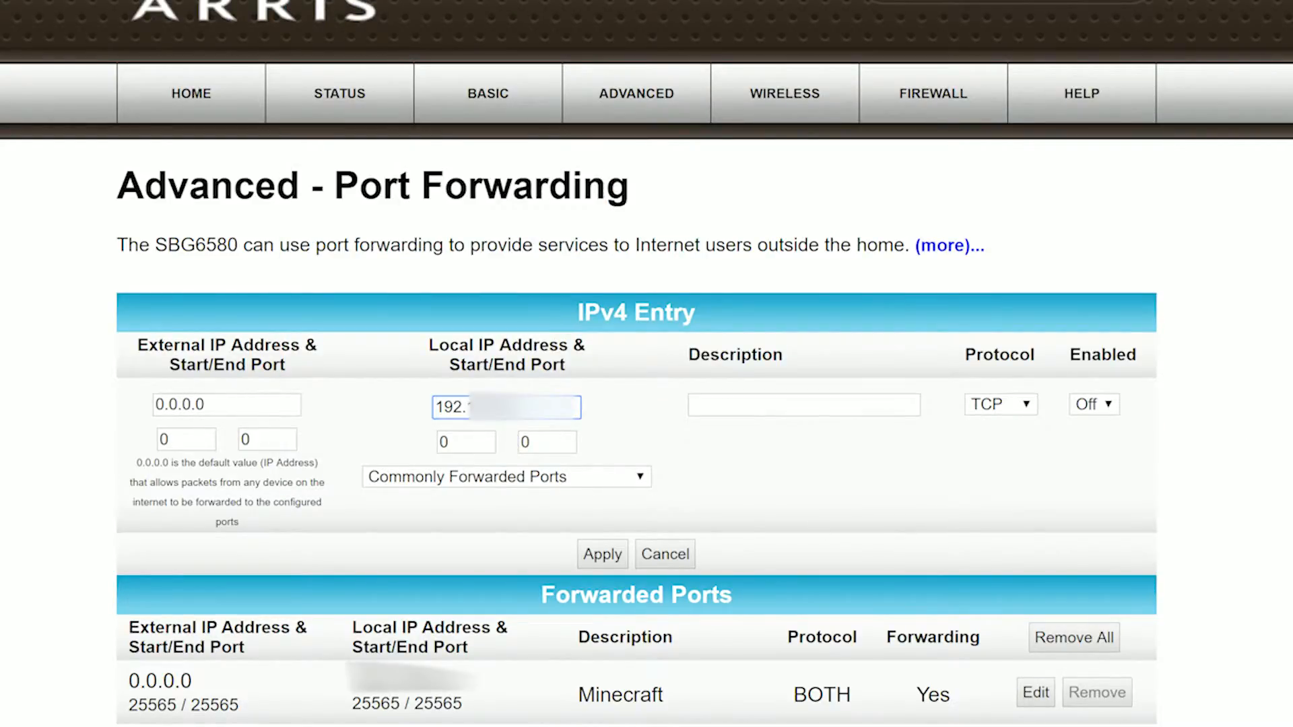
type("02556")
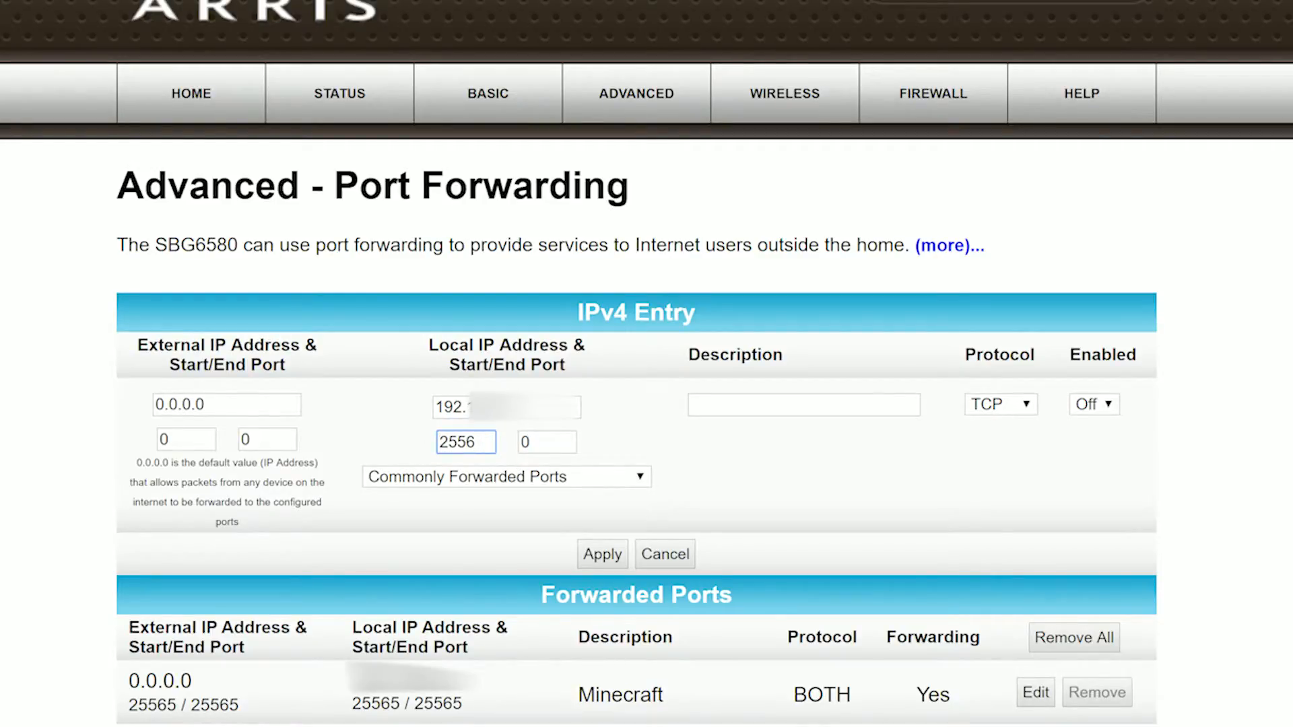
type("25565")
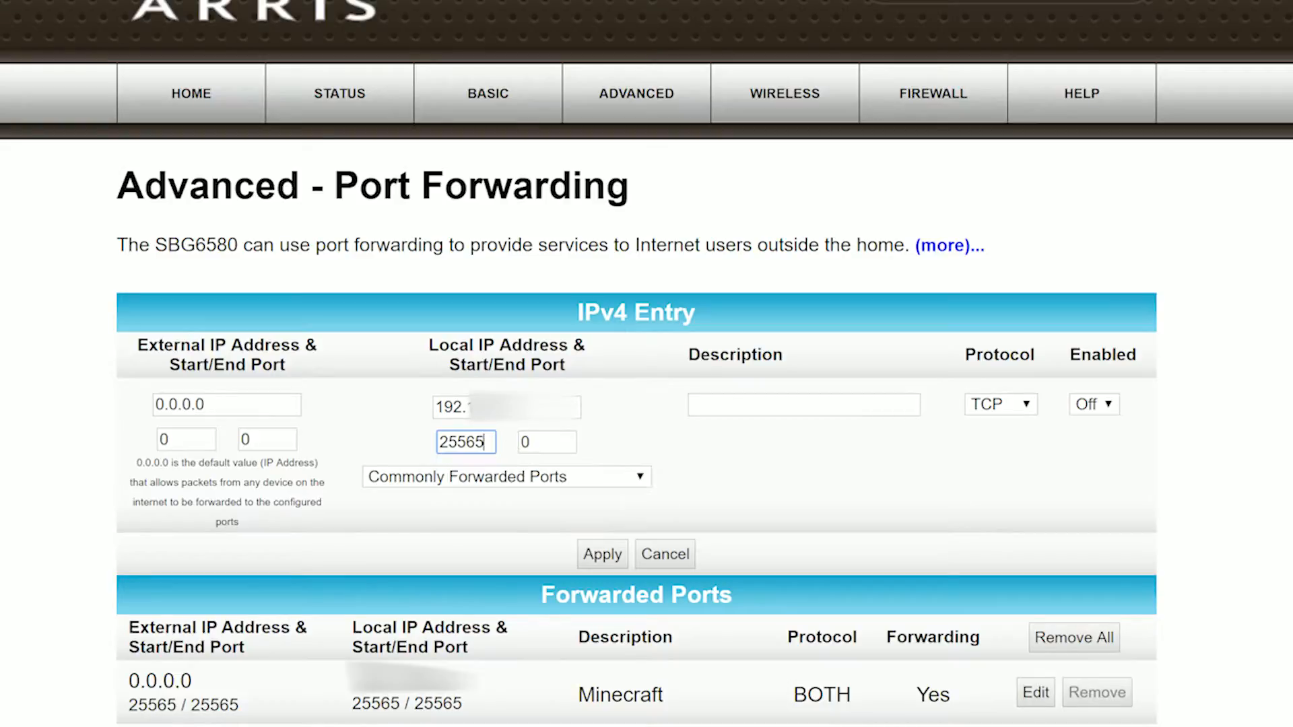
type("25565")
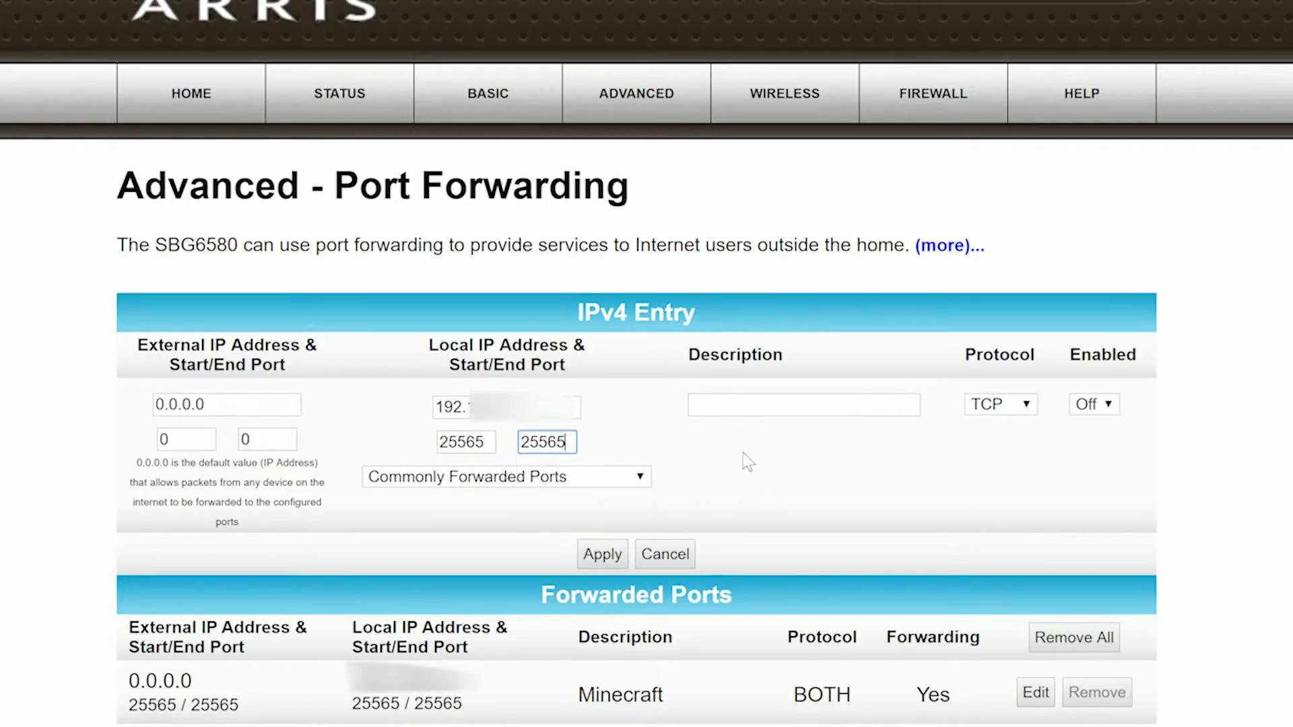
Step: Name the entry Minecraft and set its protocol to BOTH
type("Minecraf")
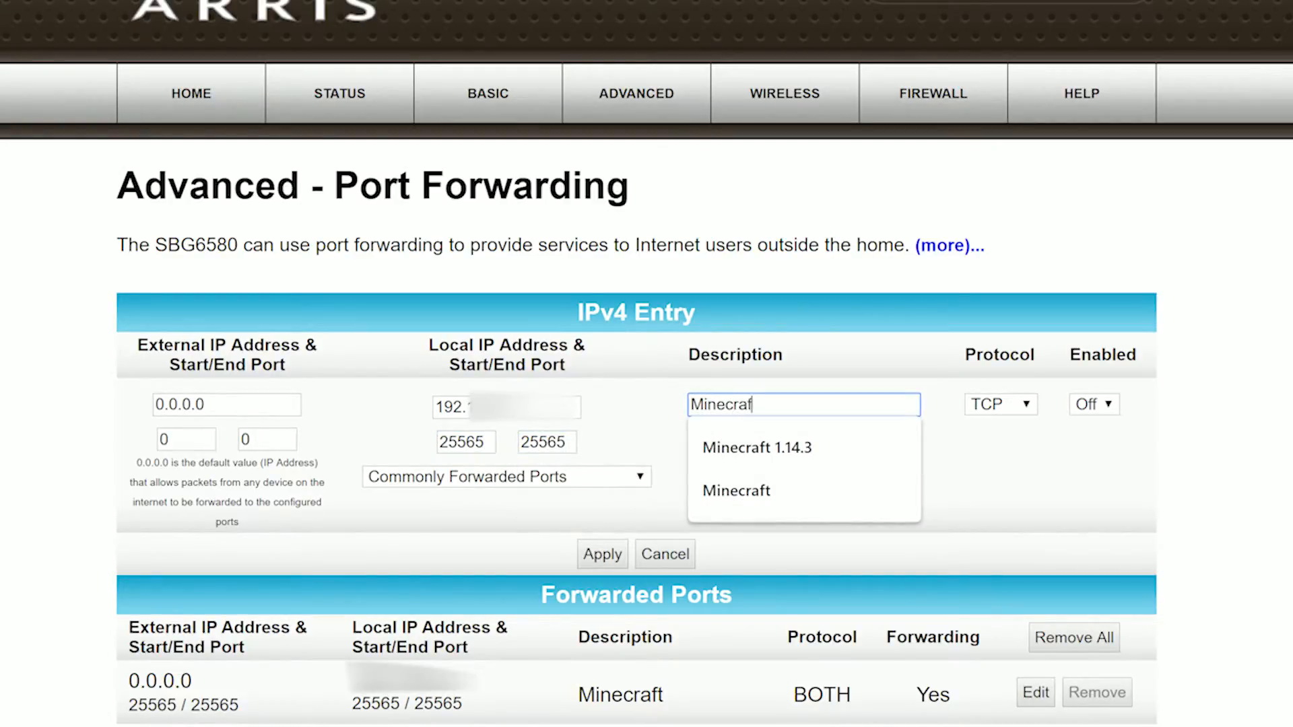
left_click(756, 448)
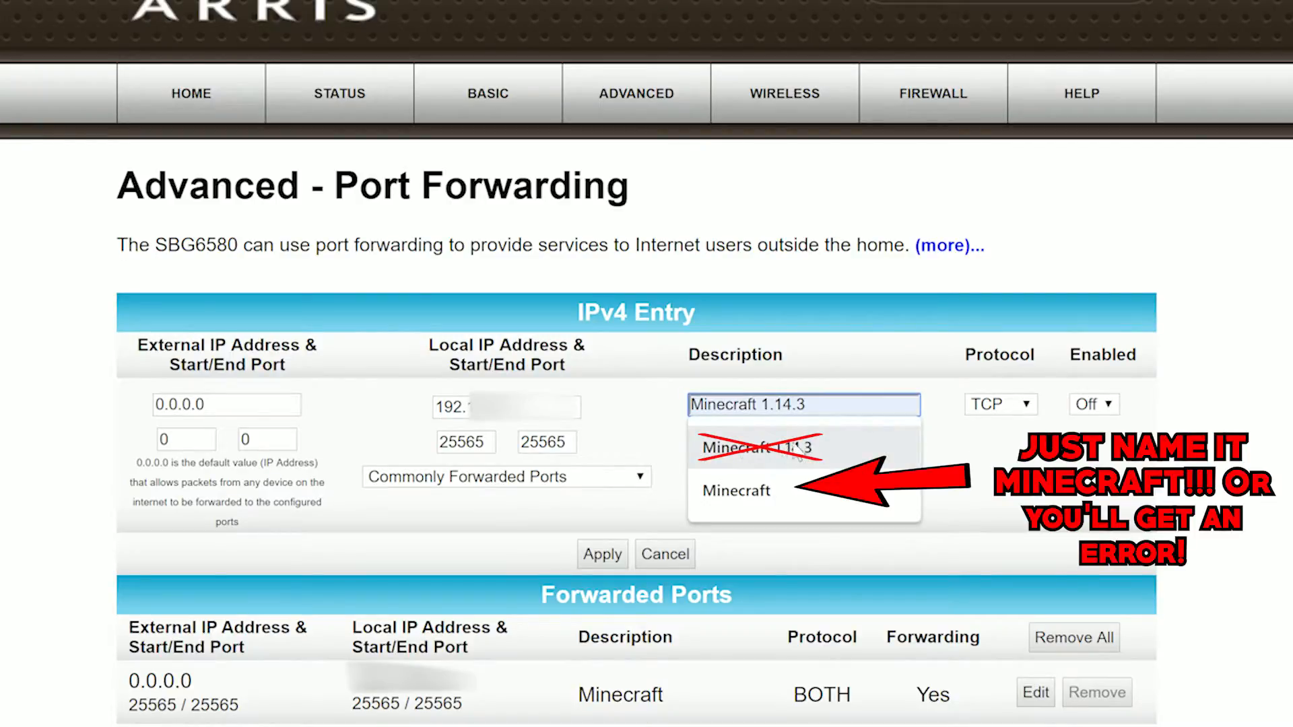
left_click(735, 489)
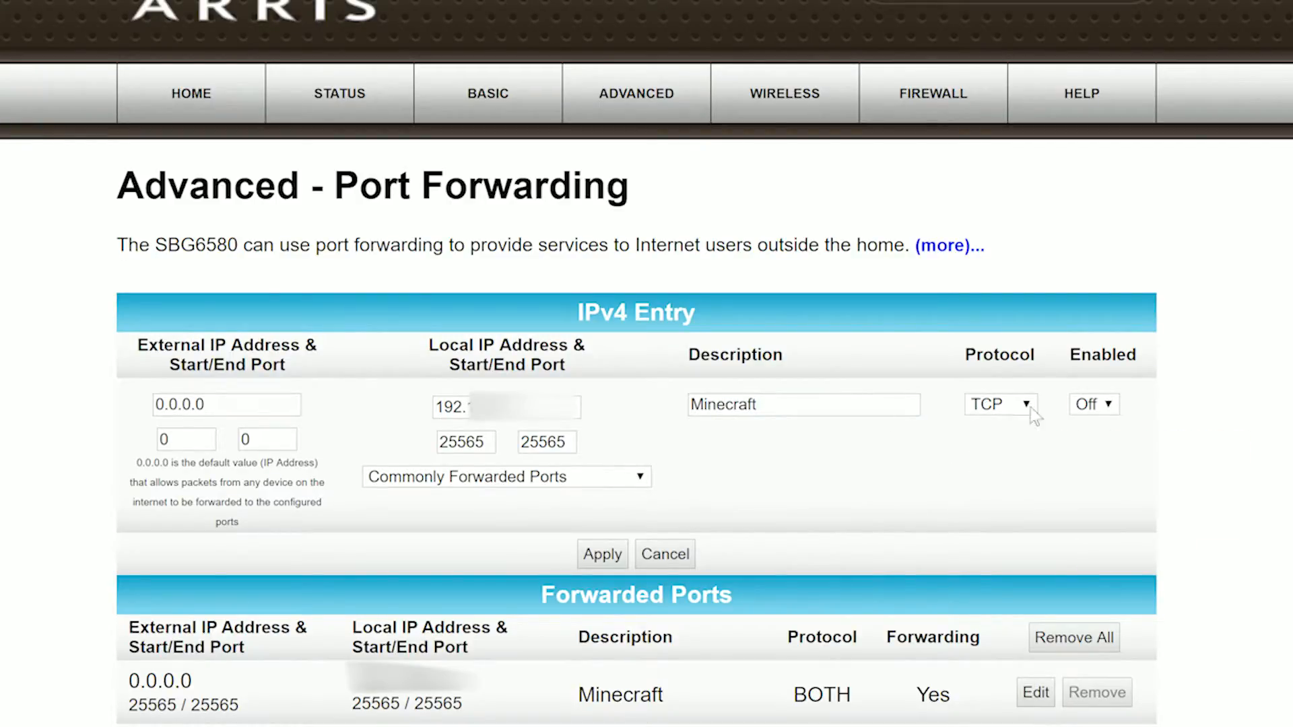
left_click(1001, 404)
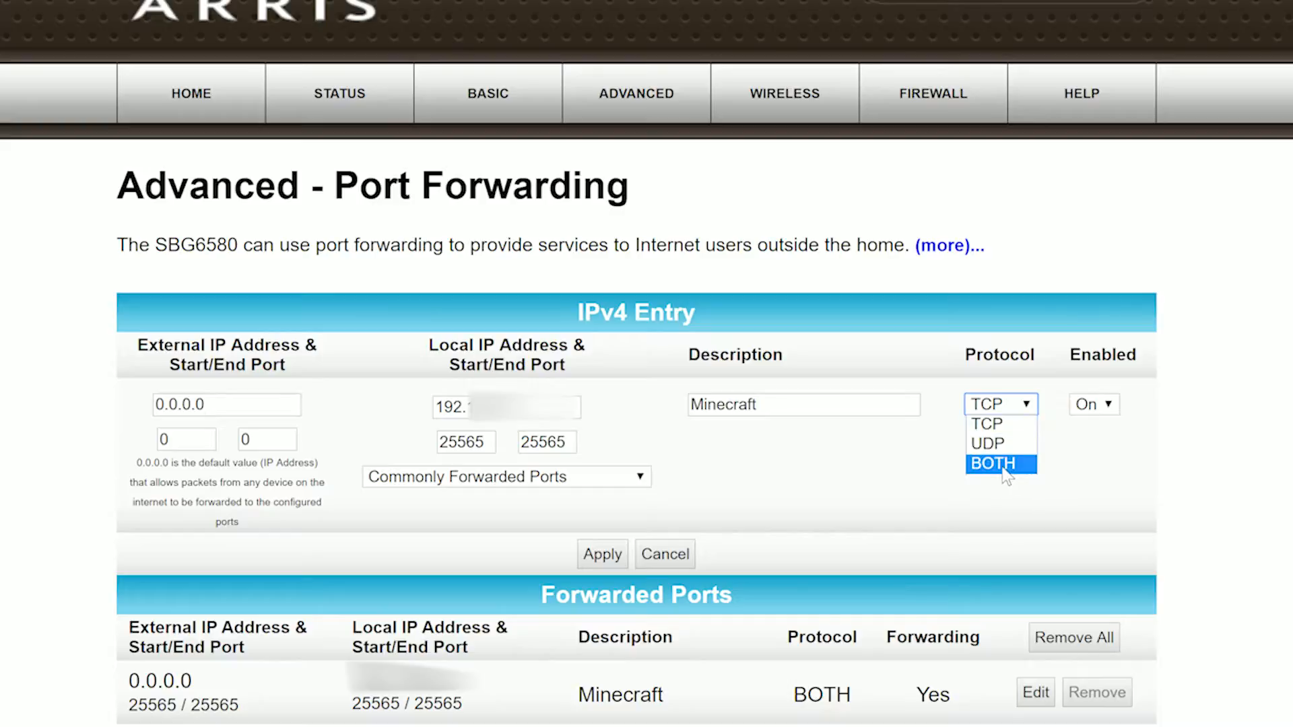
left_click(992, 463)
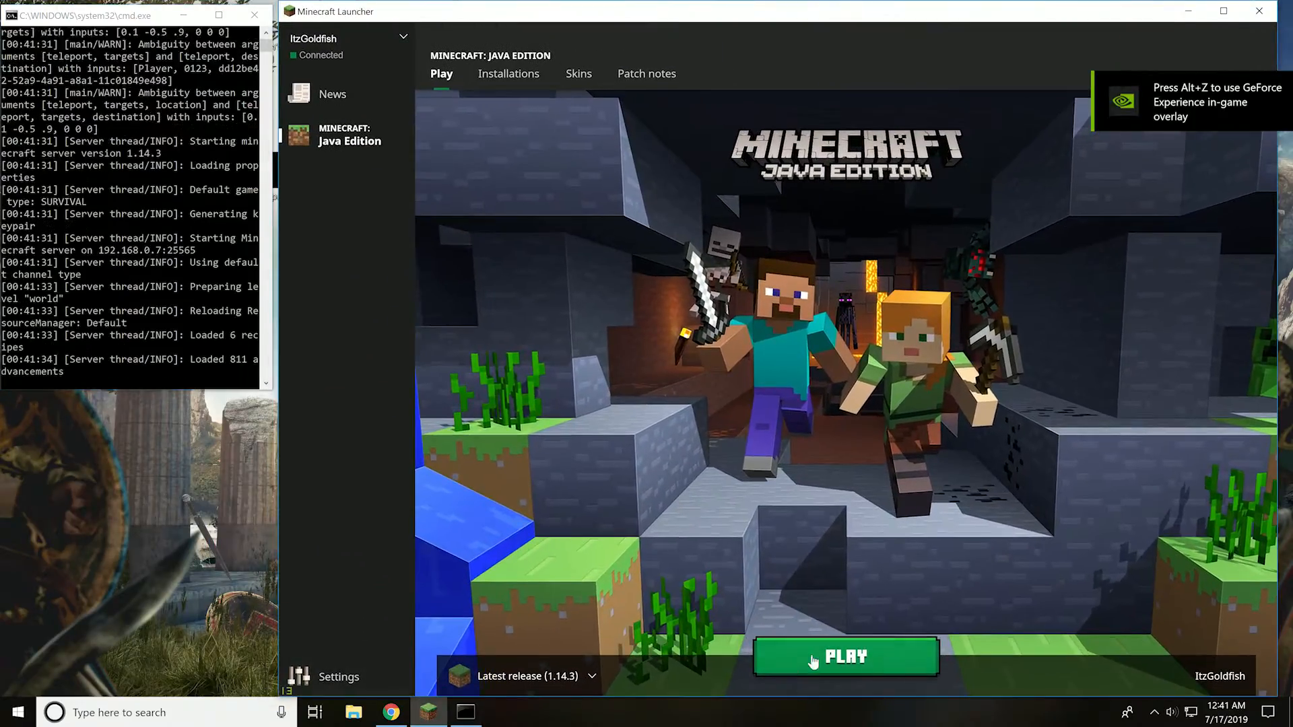
Step: Launch the Latest release 1.14.3 of Minecraft Java Edition from the launcher
left_click(845, 657)
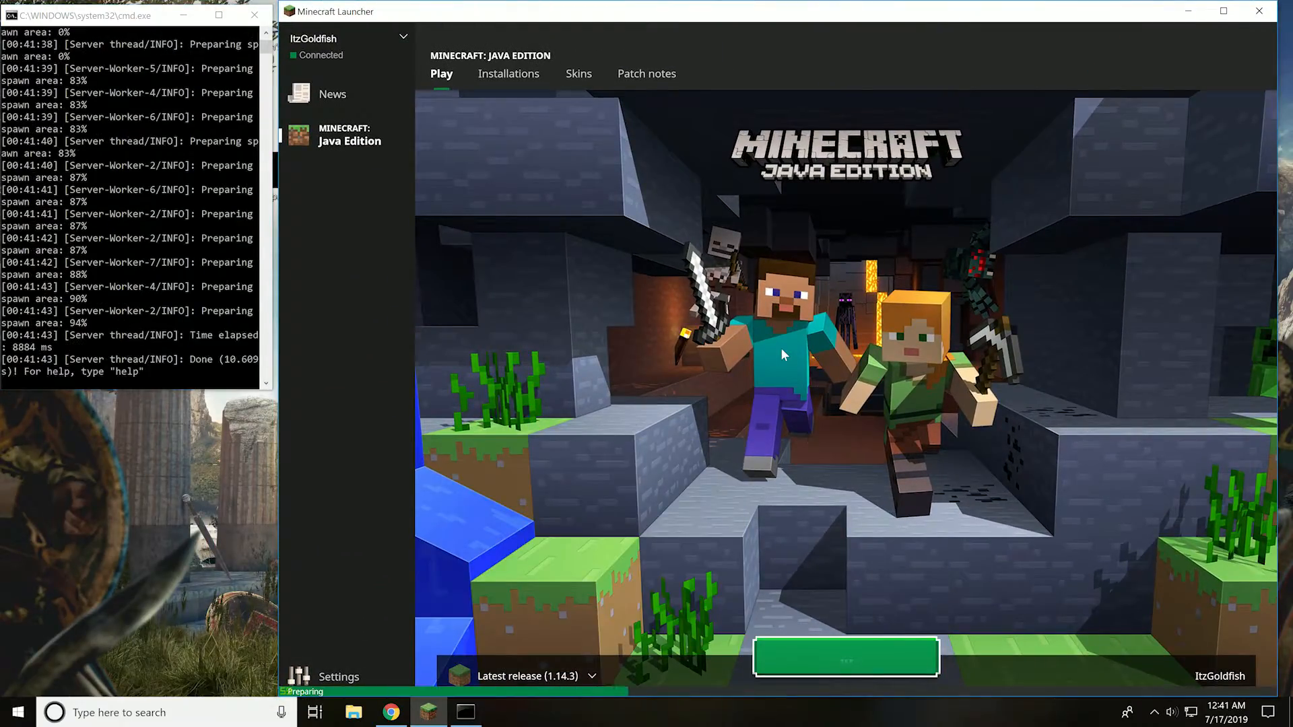
left_click(845, 657)
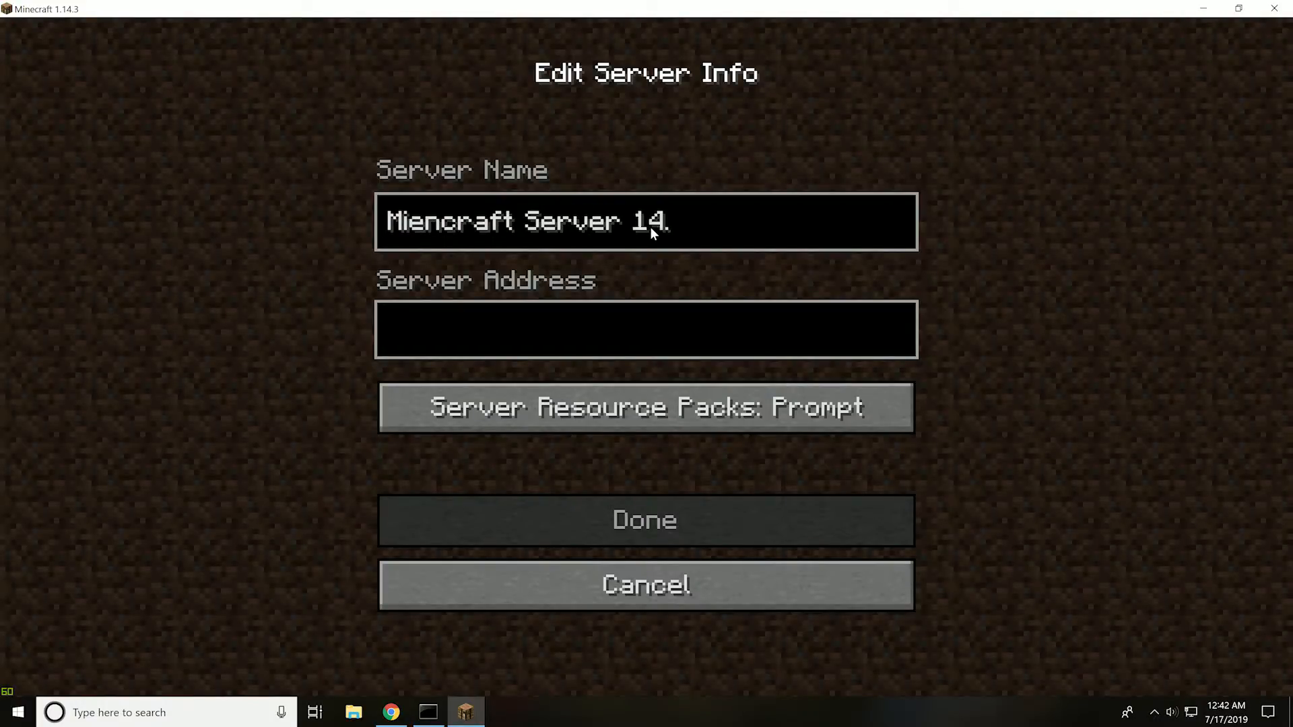
Step: Type 1.14.3 into the server name and start entering the IP address
type("1.14.3")
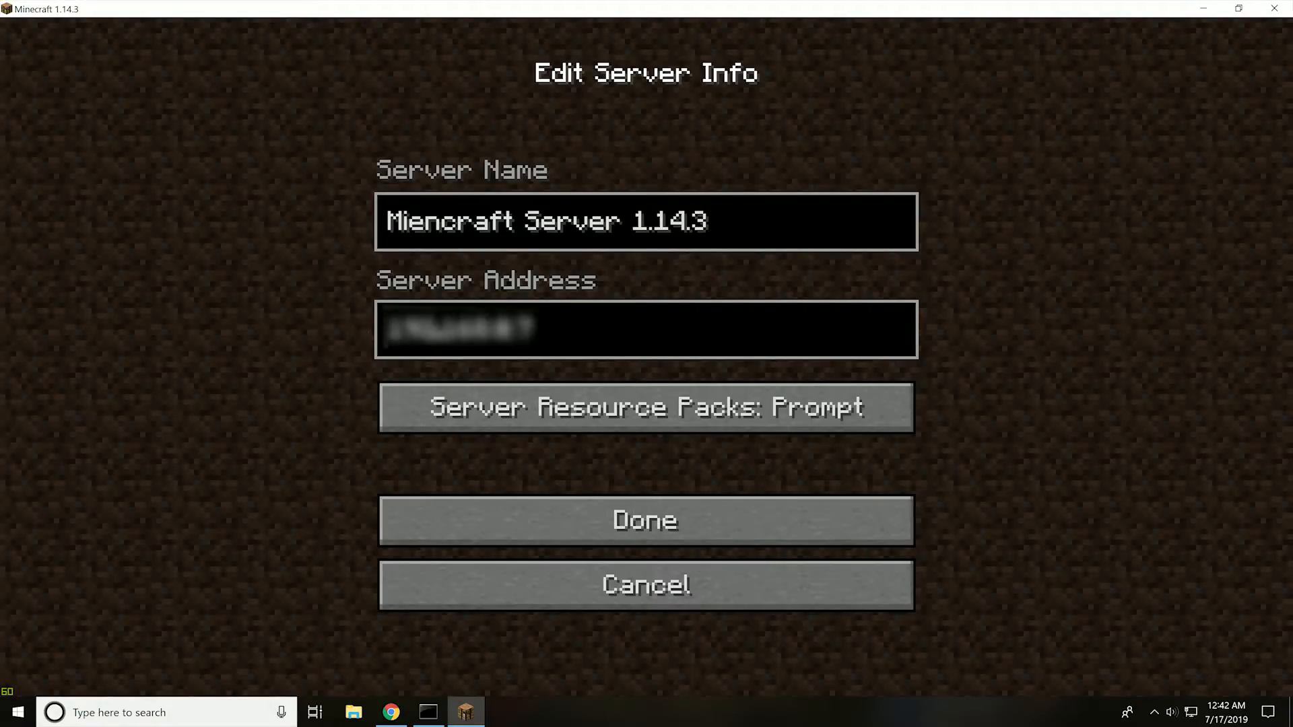
type("Ip I")
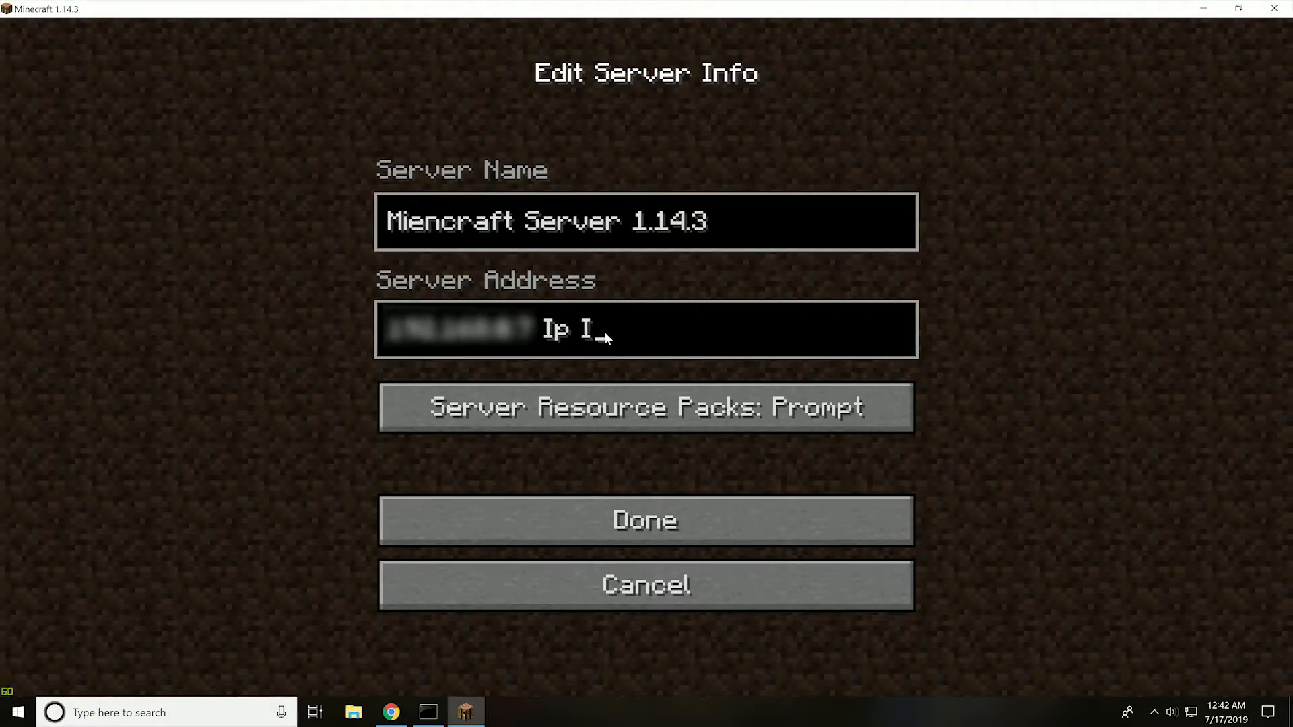
type("p")
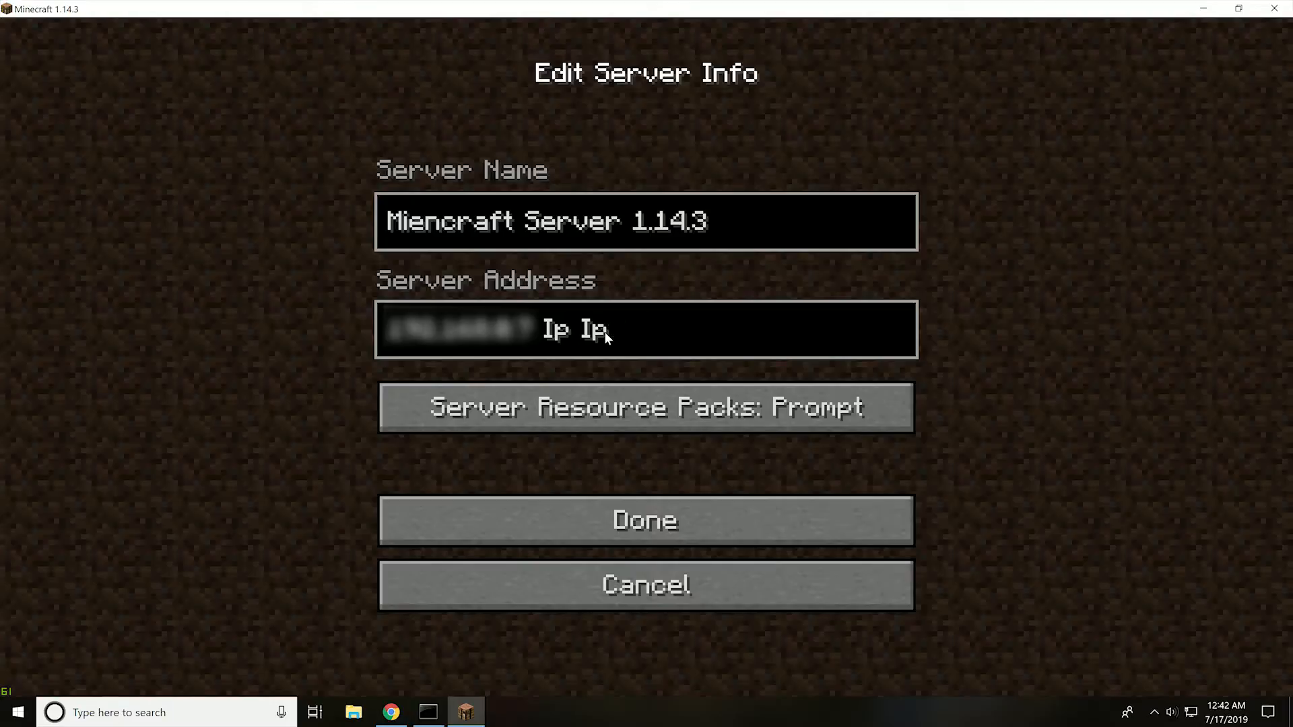